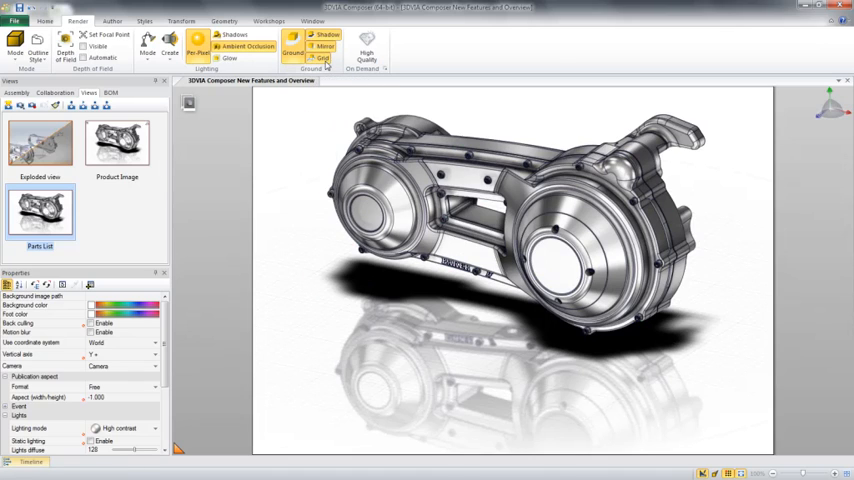
Switch the rendering mode to silhouette so the engine cover shows as an outline drawing.
left_click(322, 42)
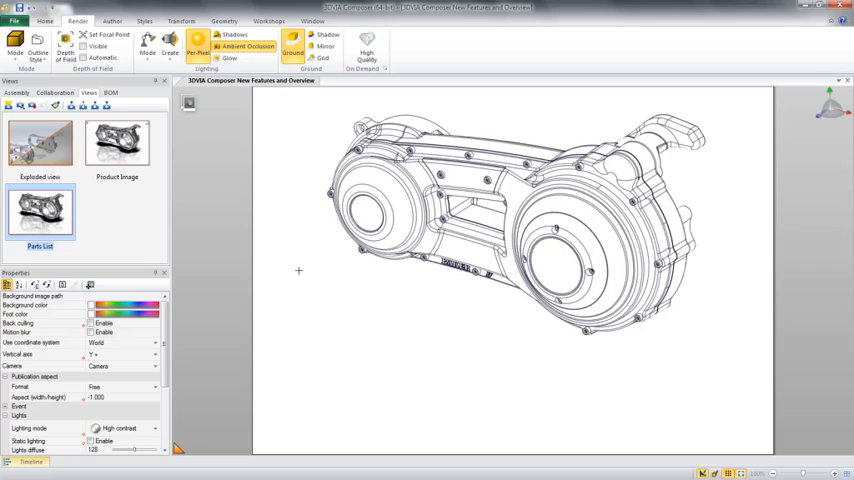
mouse_move(196, 260)
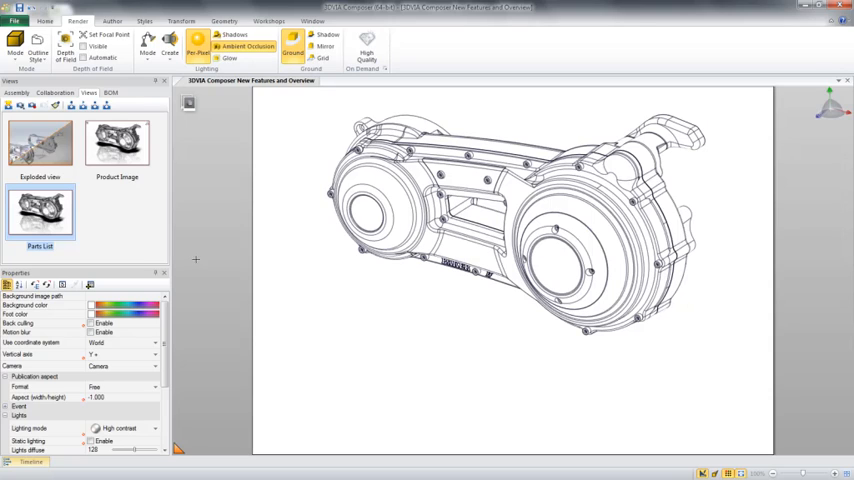
Review the saved exploded view, then return to the assembled product view.
left_click(32, 106)
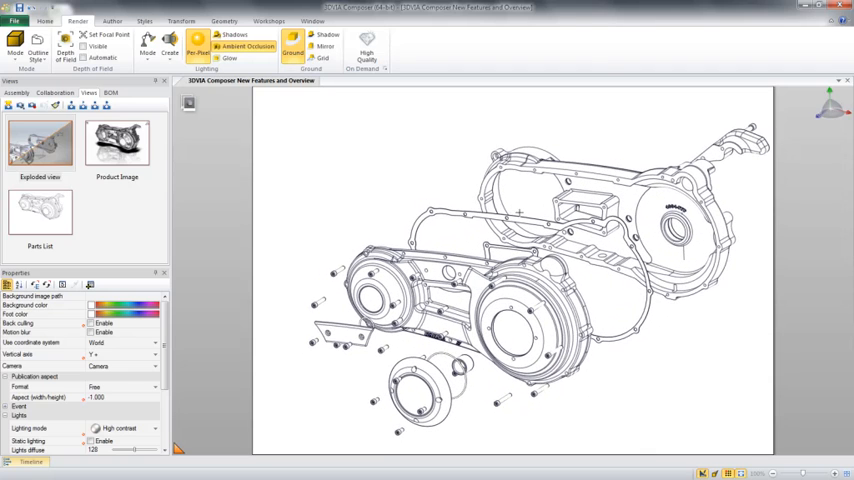
left_click(40, 210)
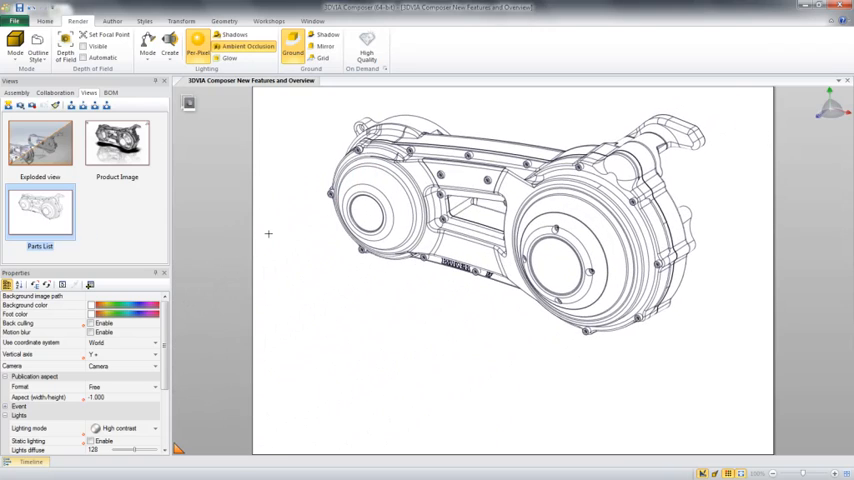
right_click(380, 340)
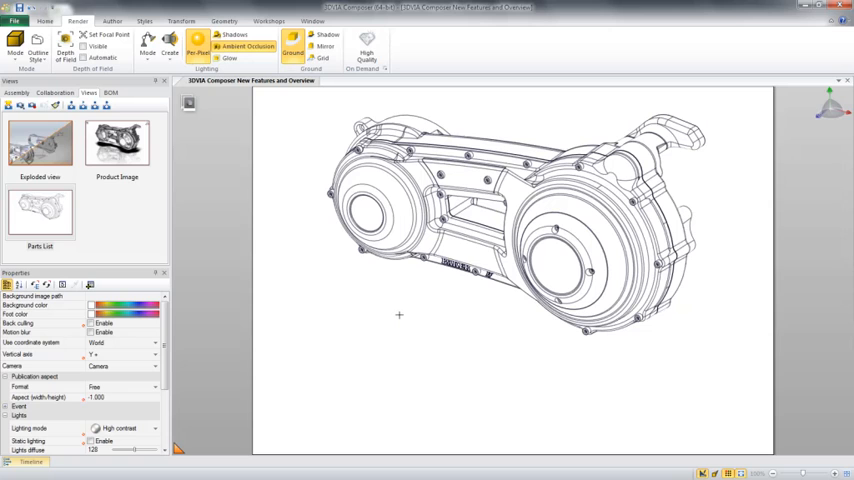
Pull the round side cover and its screws outward from the engine with the translation triad.
left_click(556, 270)
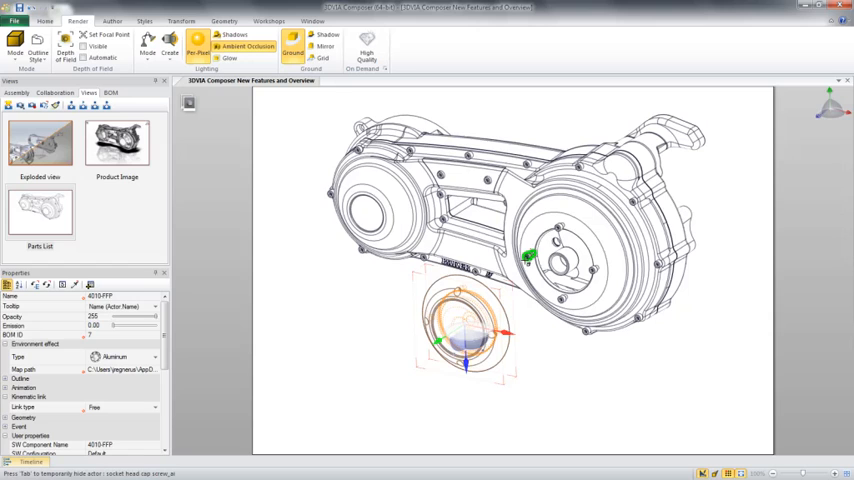
left_click(560, 236)
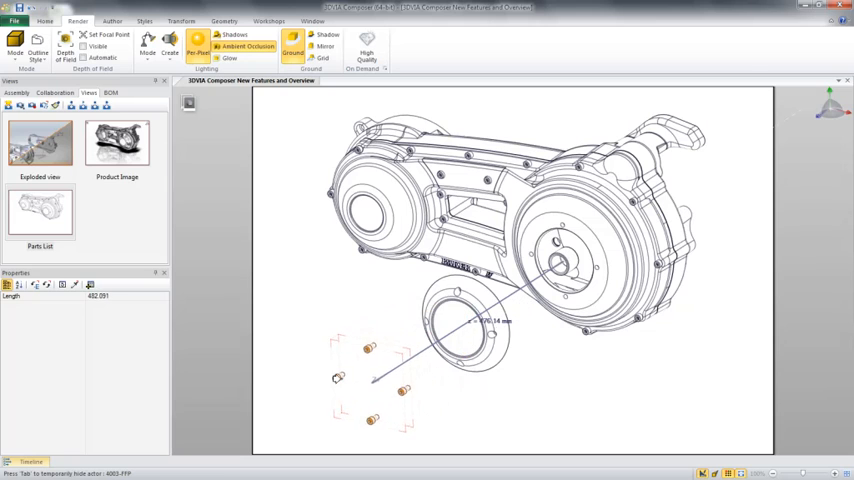
left_click(490, 200)
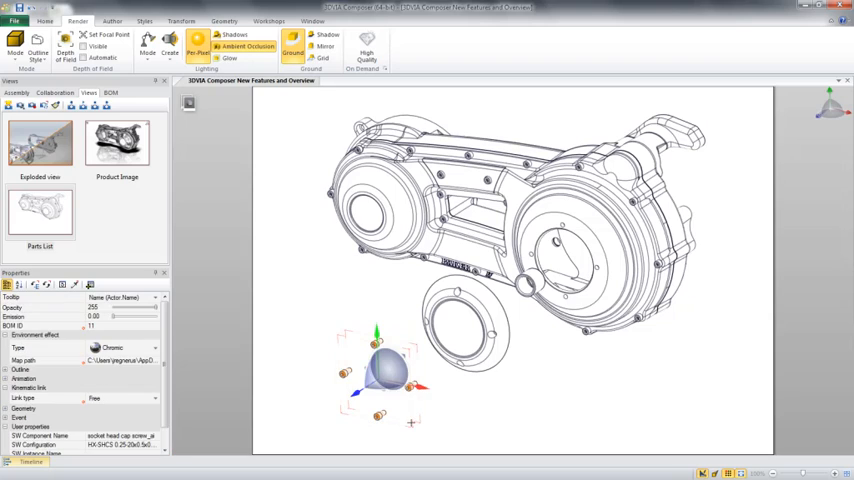
left_click(112, 20)
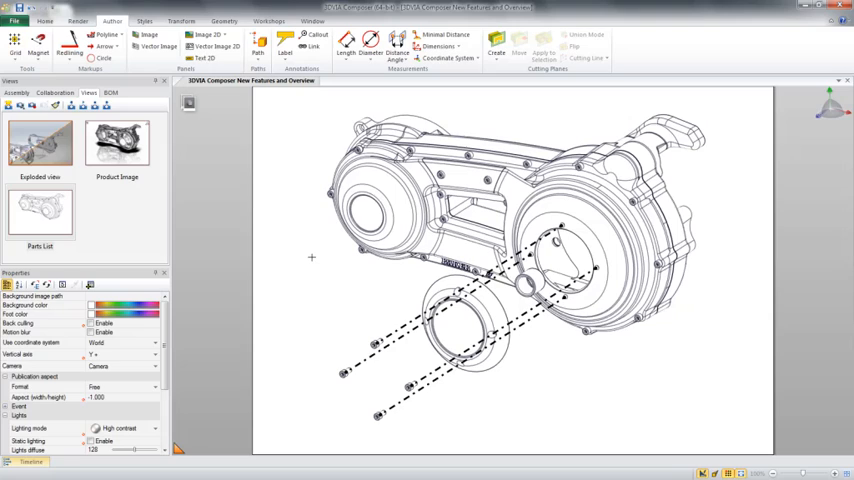
mouse_move(392, 300)
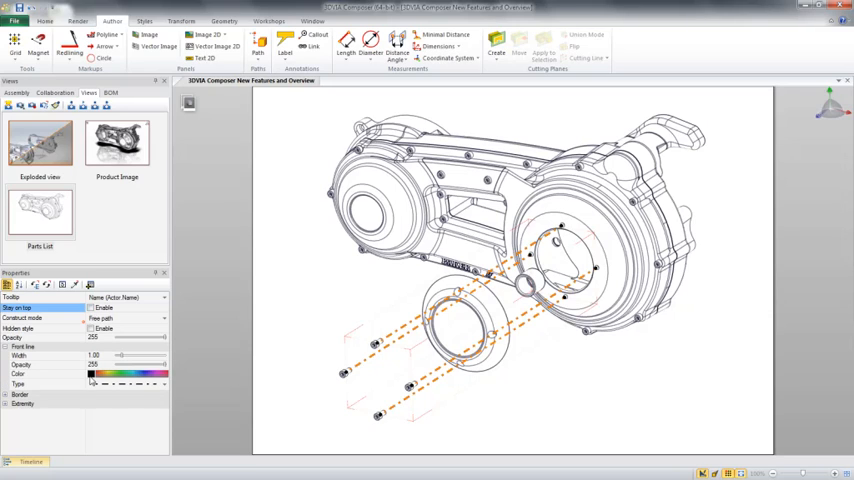
Colour the dashed trail lines blue in the Properties panel.
left_click(20, 374)
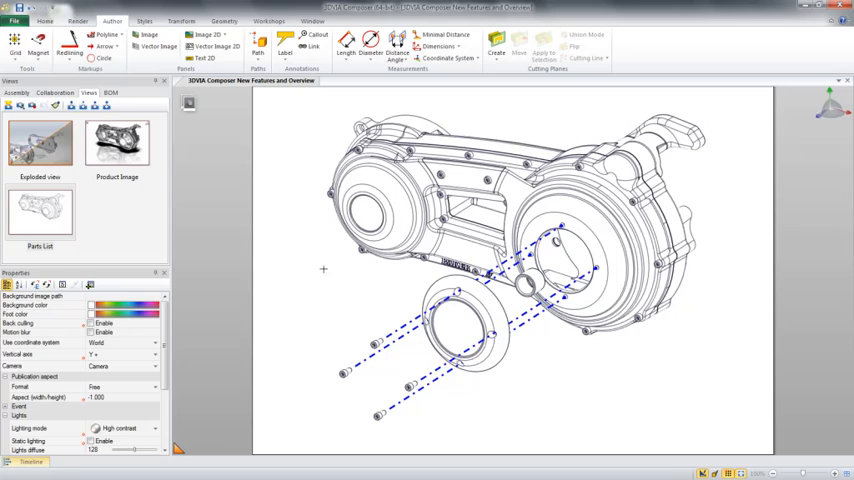
left_click(316, 36)
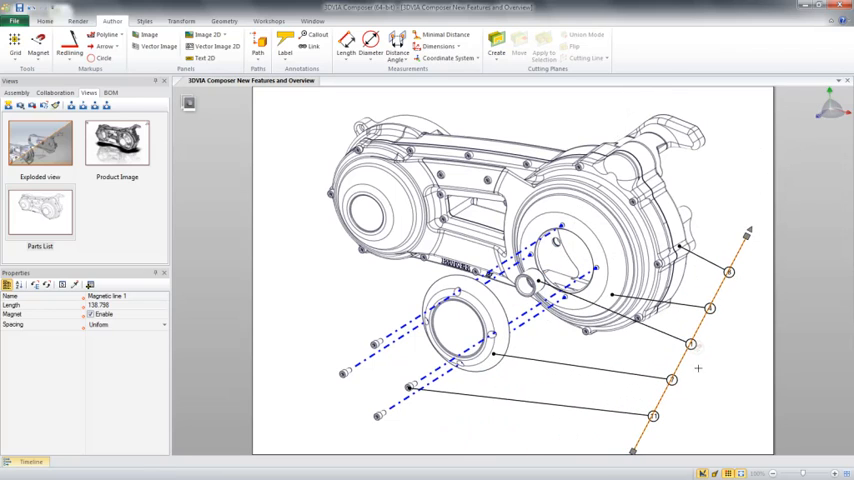
Align the numbered callout bubbles along a curved magnetic line.
left_click(698, 346)
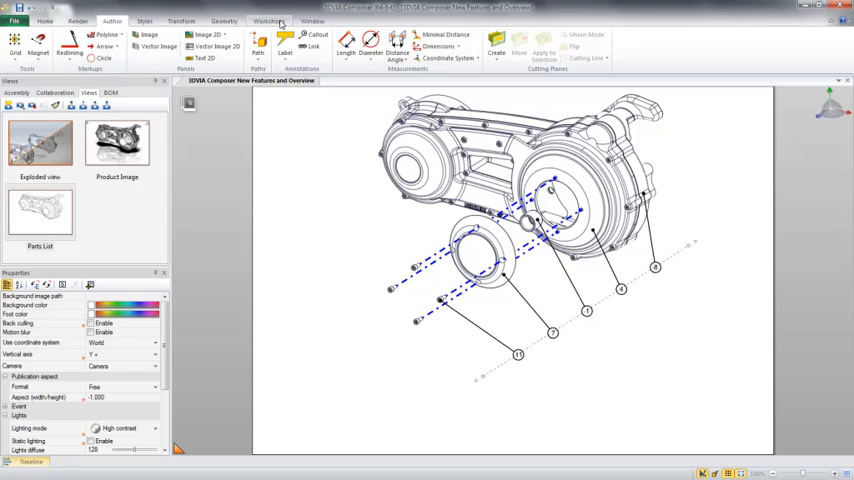
Enter the Workshops tools to generate BOM IDs and the parts table.
left_click(268, 20)
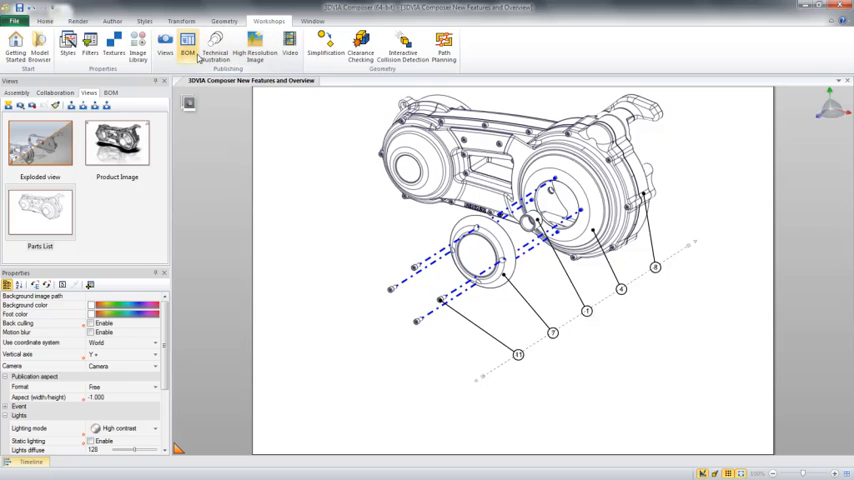
mouse_move(188, 48)
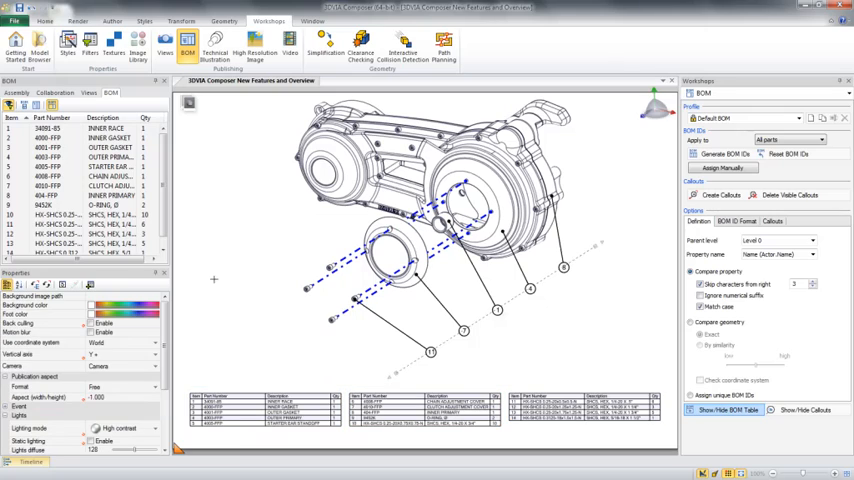
mouse_move(244, 276)
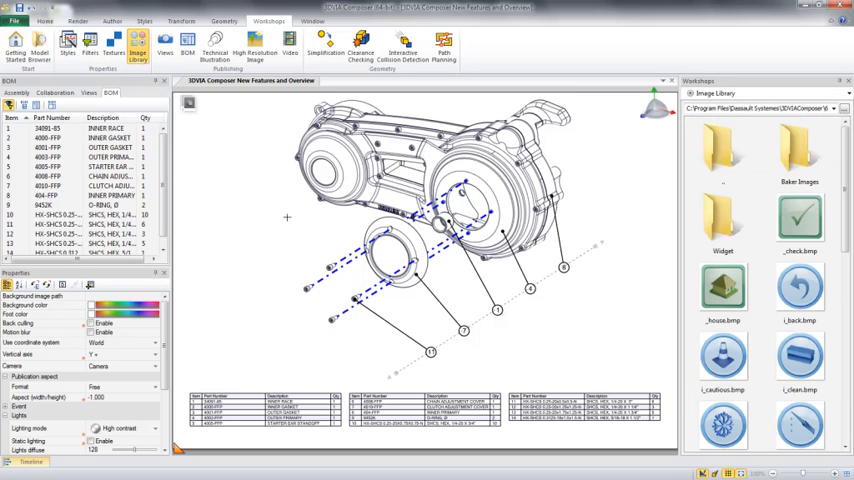
Place a tool icon from the Image Library beside the exploded parts.
scroll("down", 3)
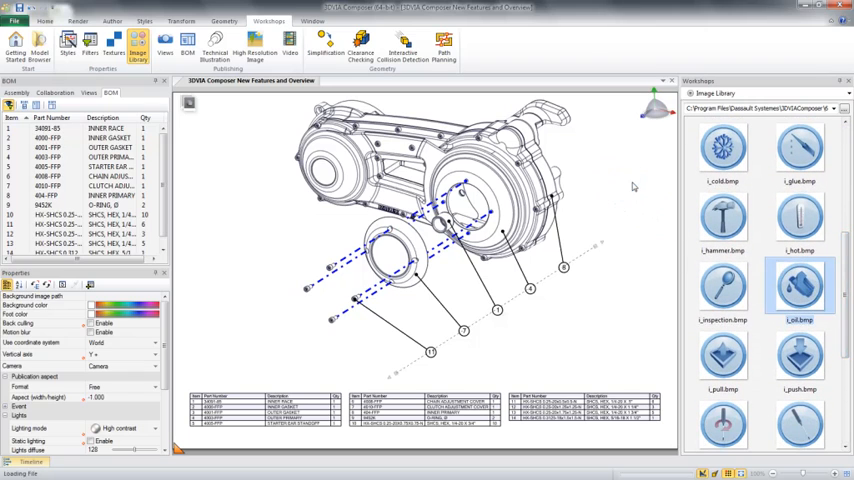
scroll("down", 3)
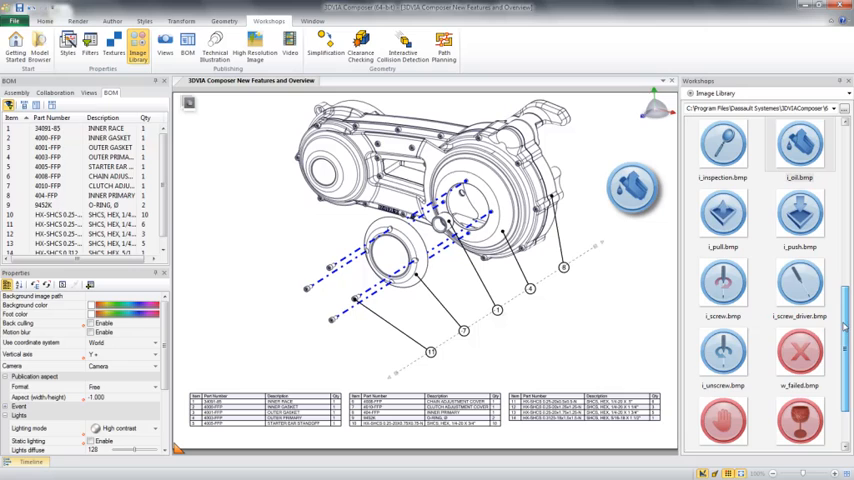
left_click(722, 350)
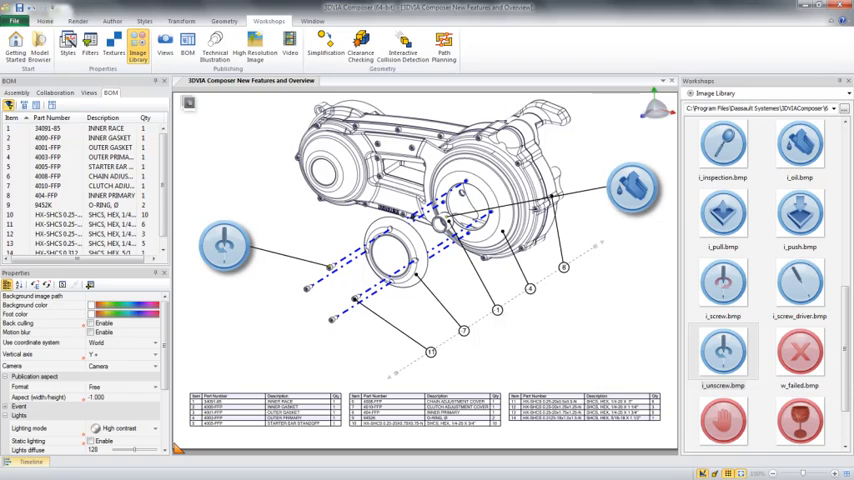
Place the Baker Drivetrain logo on the page.
scroll("up", 3)
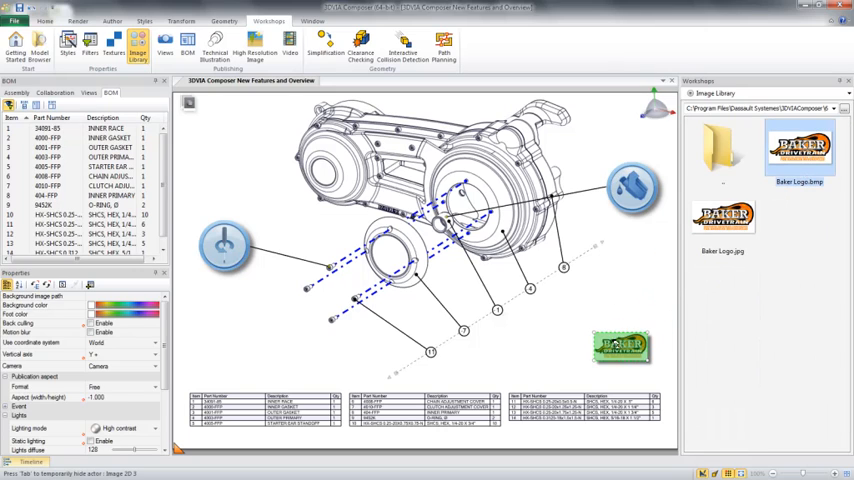
left_click(620, 360)
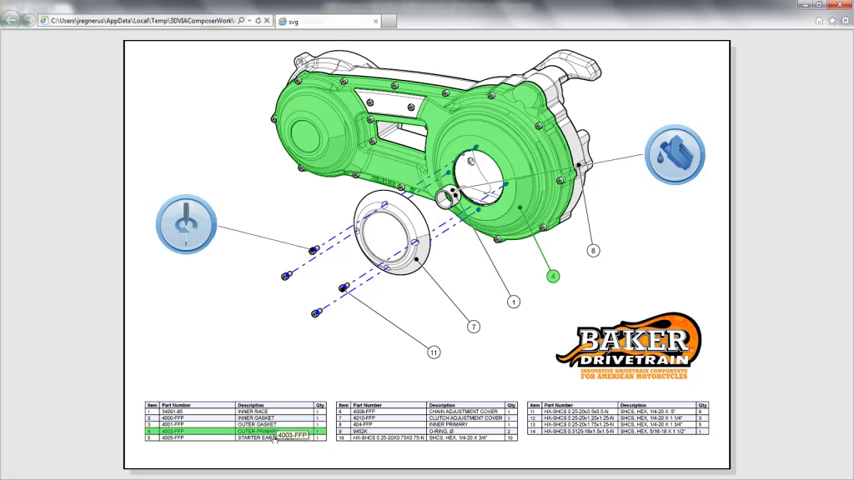
Select the round side cover so it and its parts-list row highlight green.
left_click(440, 416)
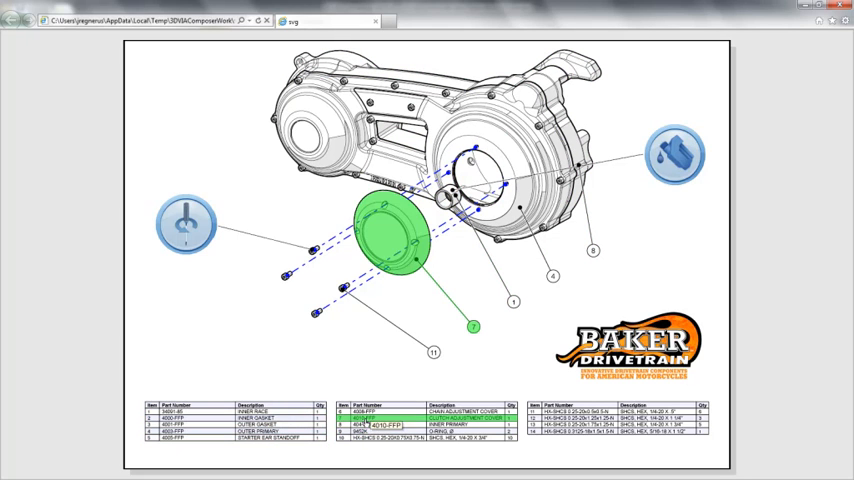